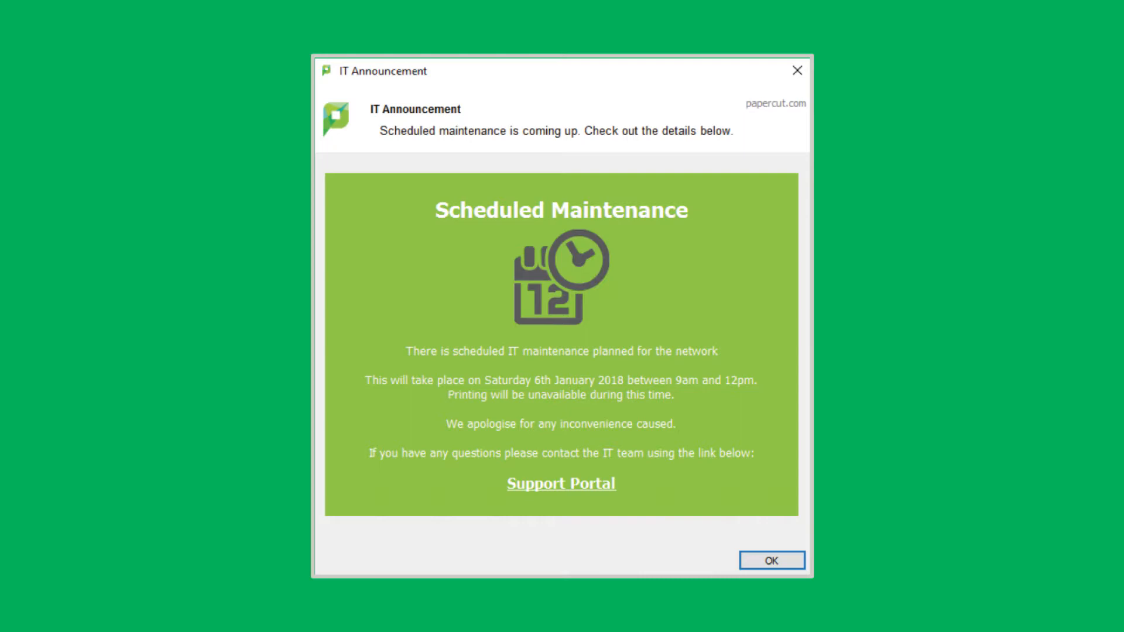
# Copy the entire one-off popup sample script from the KB link and return to the PaperCut MF dashboard
pyautogui.click(772, 560)
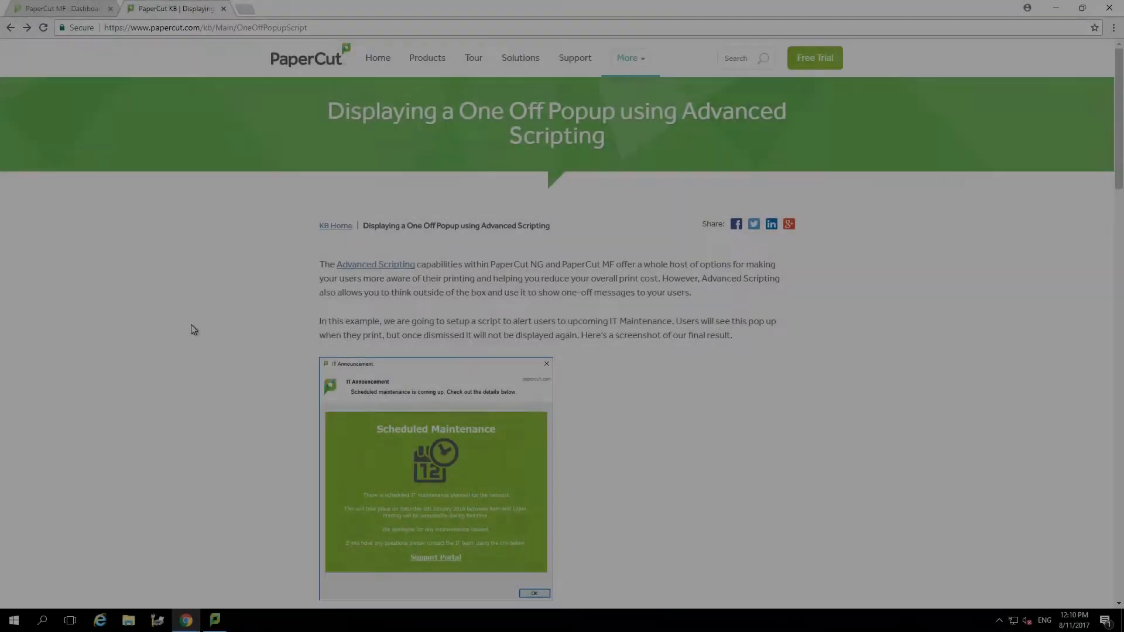
pyautogui.scroll(-3)
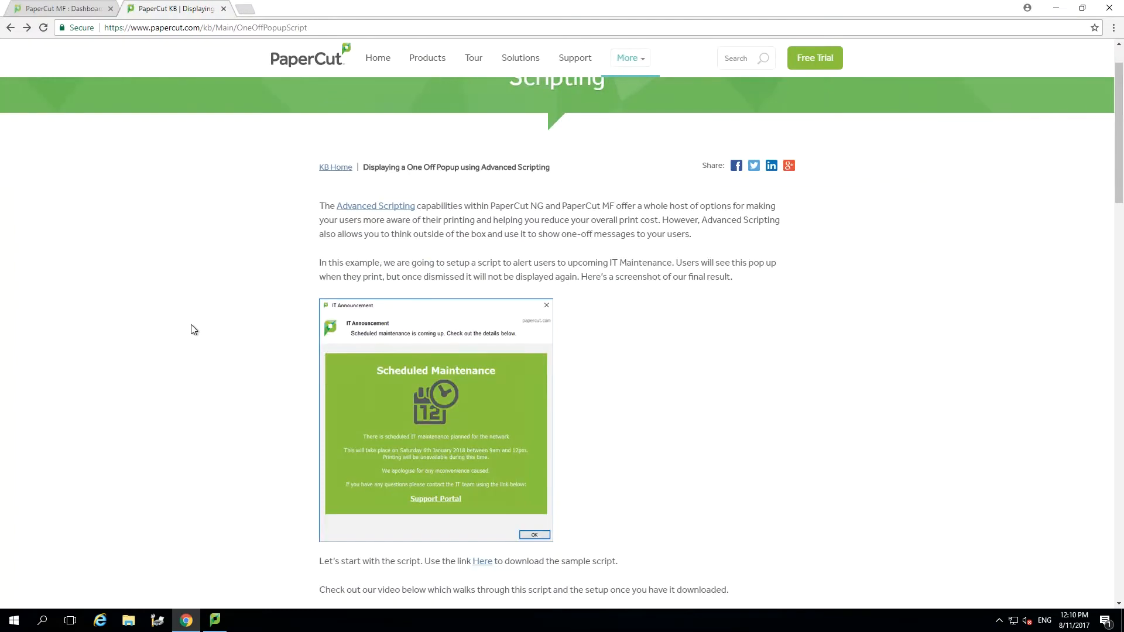
pyautogui.scroll(-3)
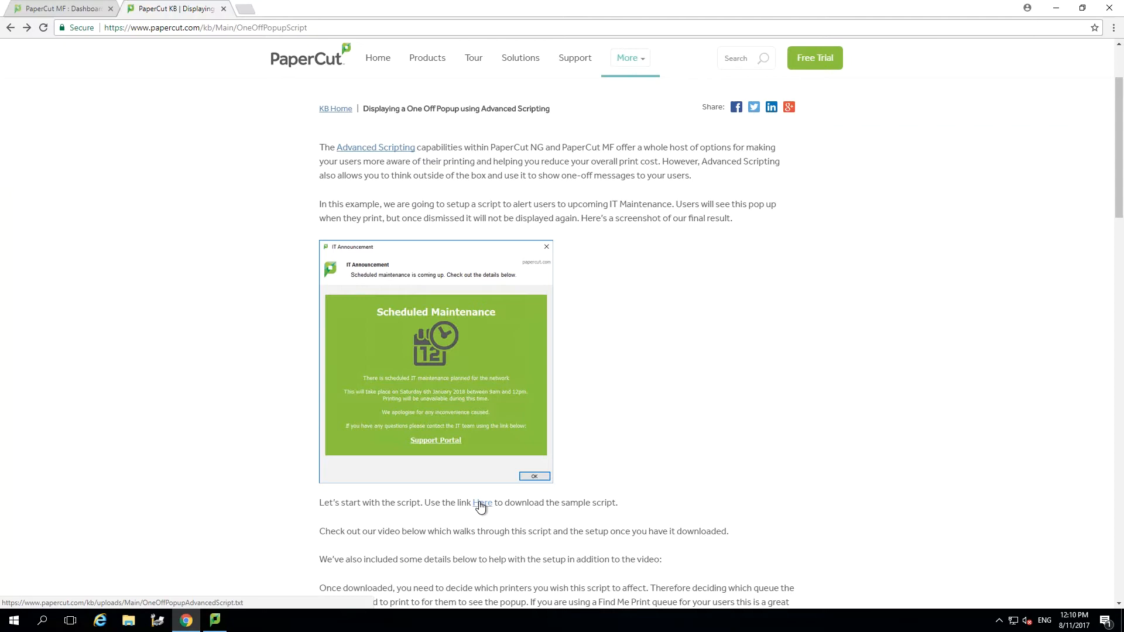
pyautogui.click(481, 502)
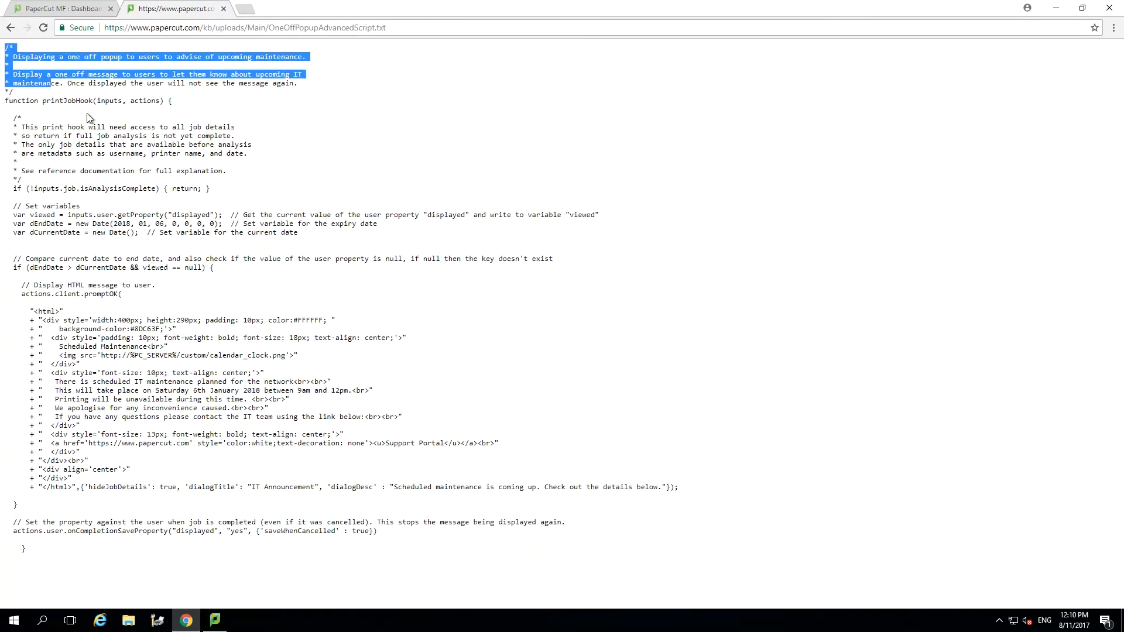
pyautogui.press('ctrl+a')
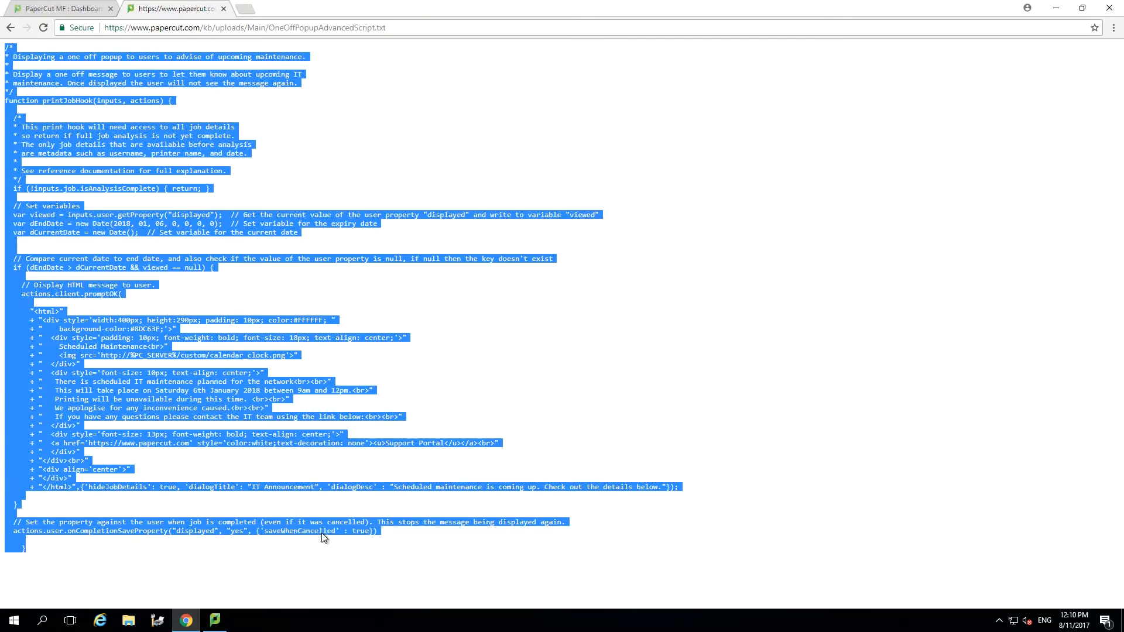
pyautogui.click(61, 8)
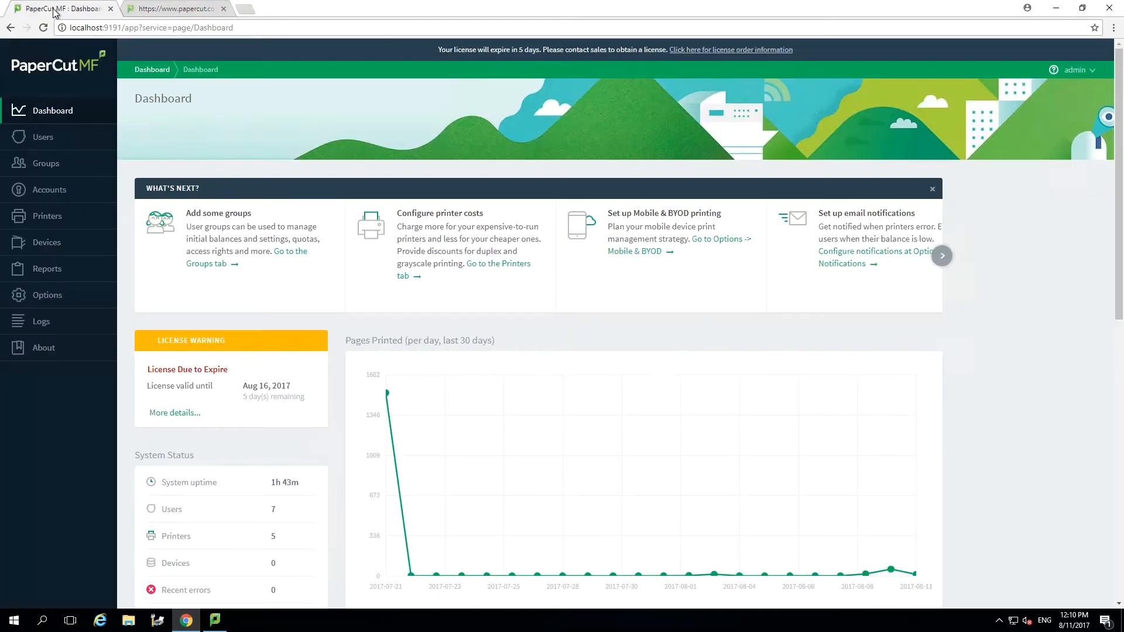
pyautogui.moveTo(48, 216)
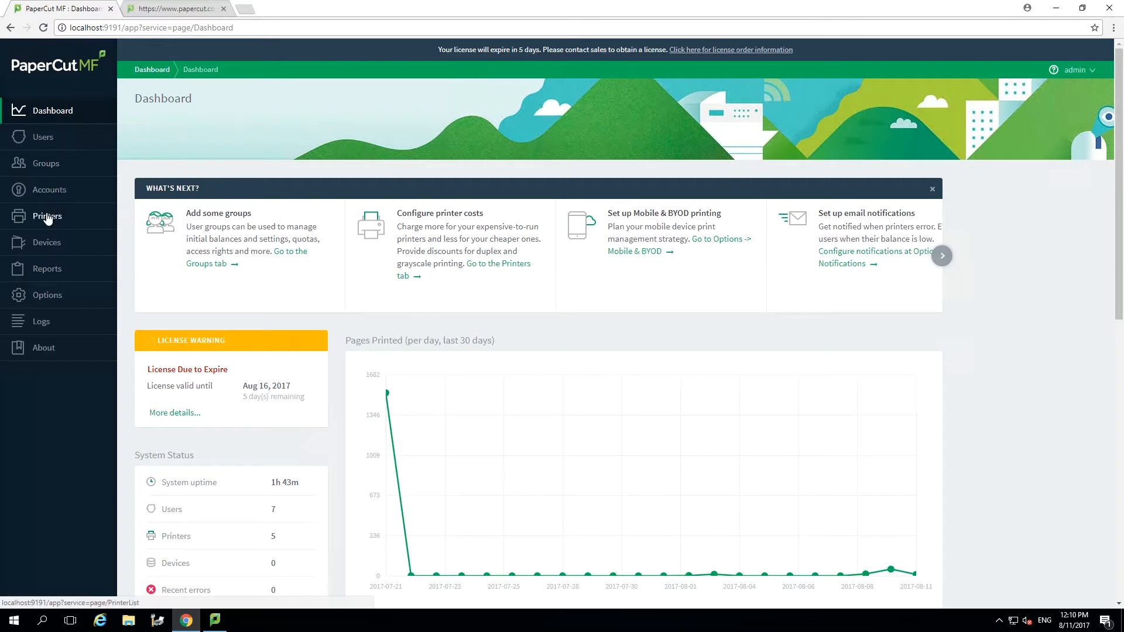
# Navigate to Printers > mattjarrah\Find Me Printing > Scripting to view its default script template
pyautogui.click(47, 215)
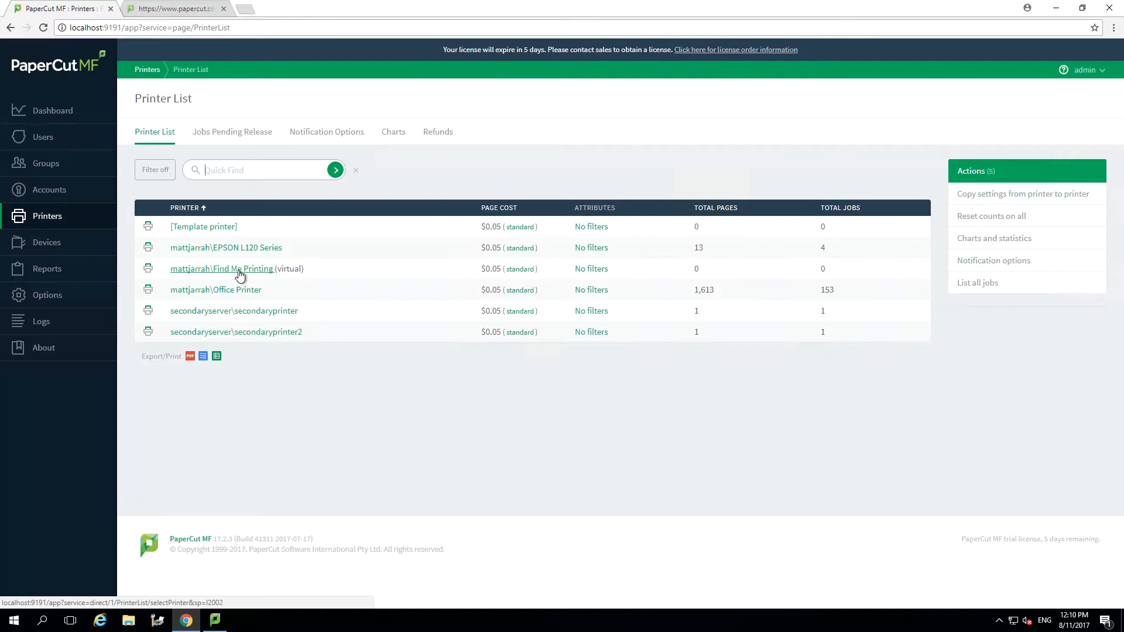
pyautogui.click(221, 268)
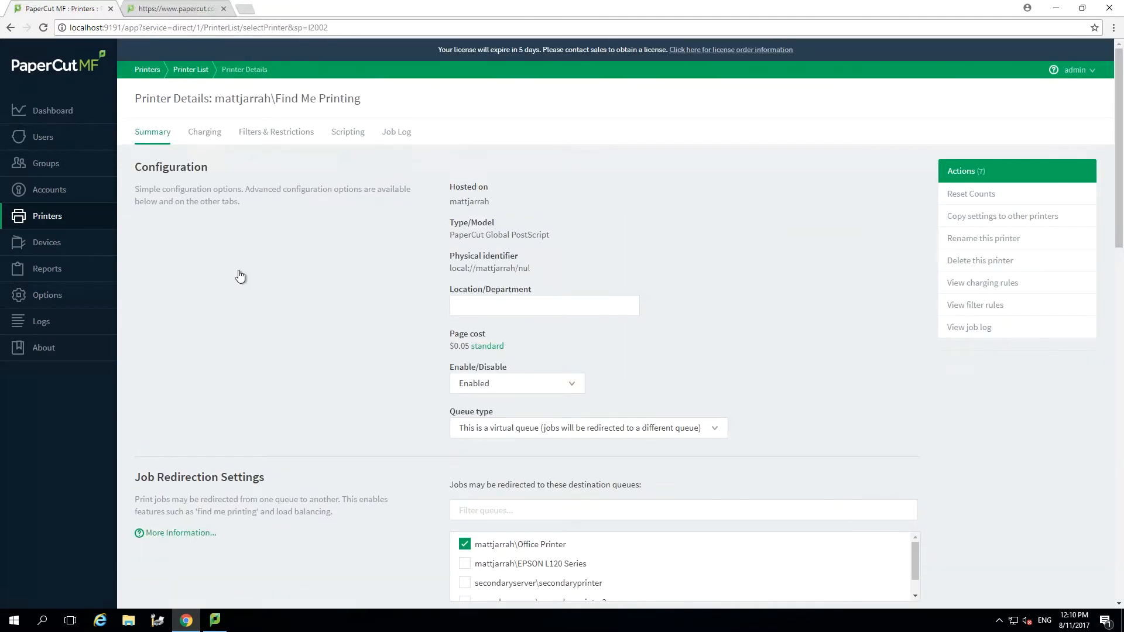
pyautogui.click(348, 132)
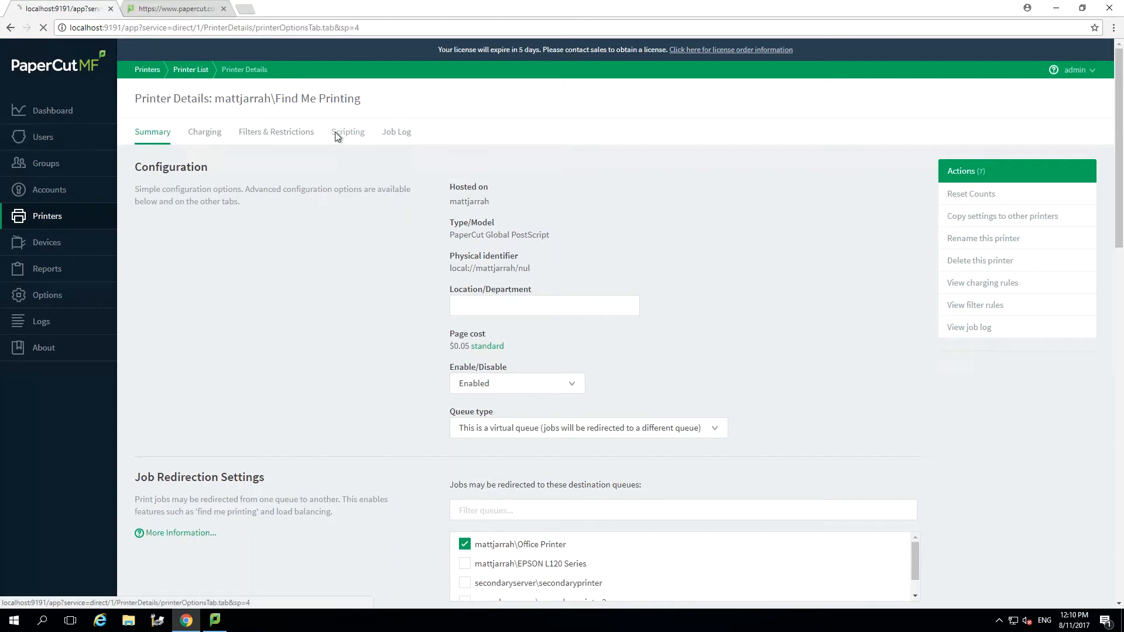
pyautogui.click(348, 132)
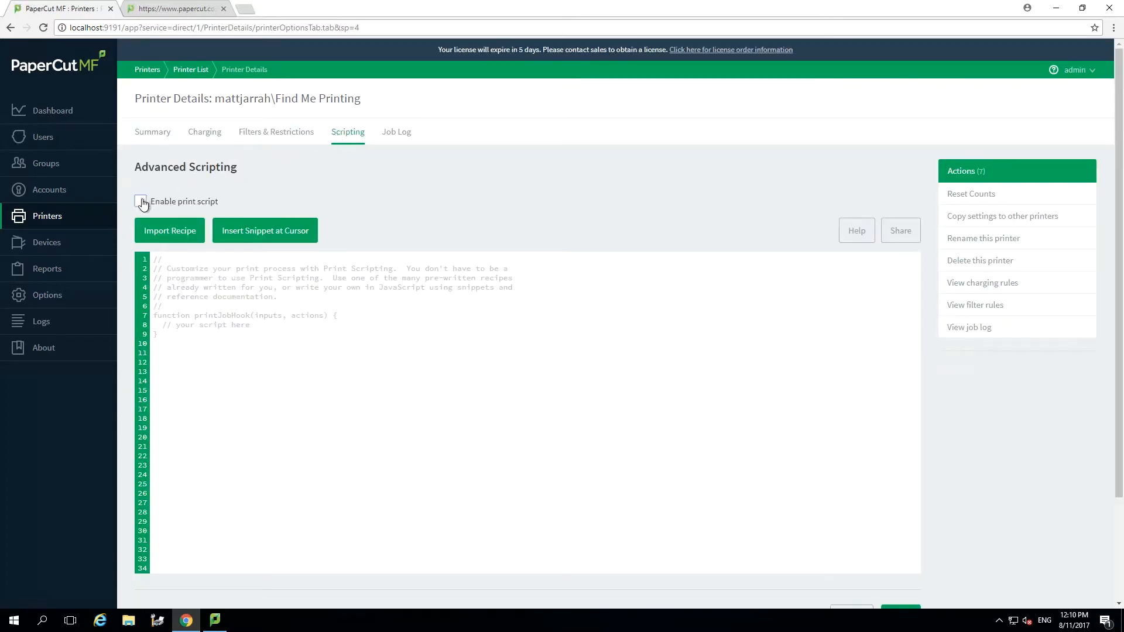
# Enable print script for Find Me Printing and paste the copied popup script over the template
pyautogui.click(141, 201)
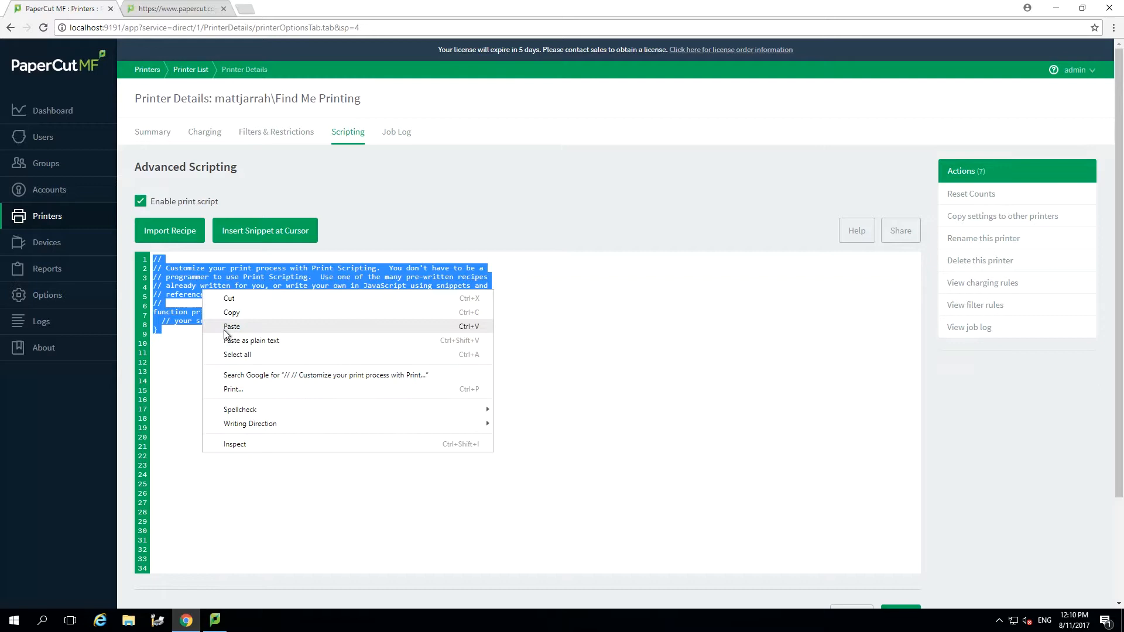
pyautogui.click(231, 327)
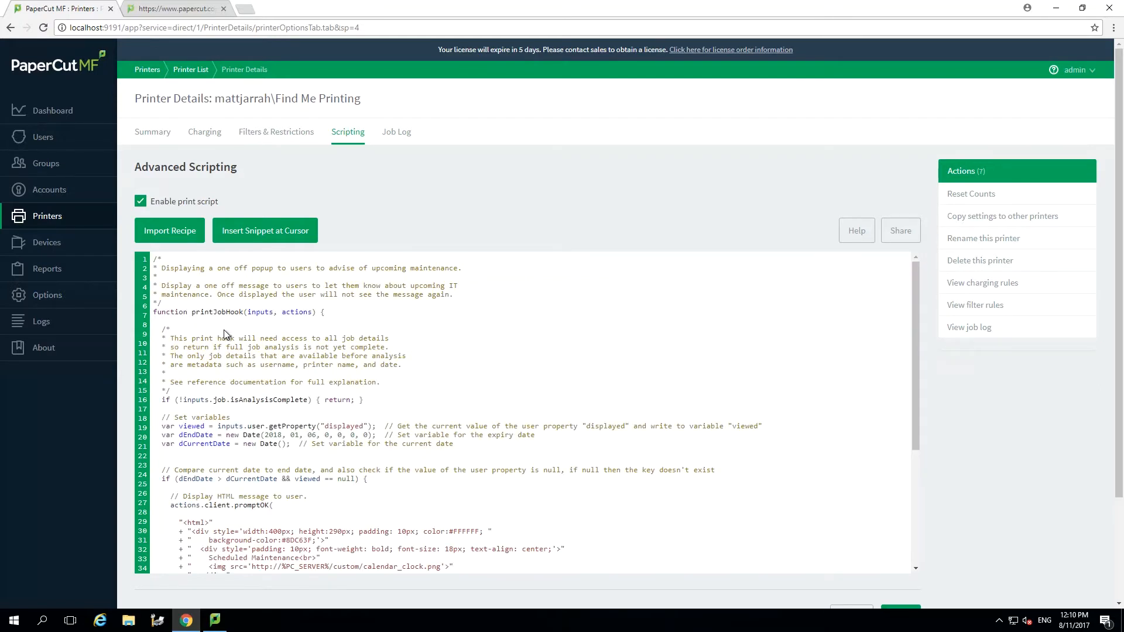
pyautogui.moveTo(449, 219)
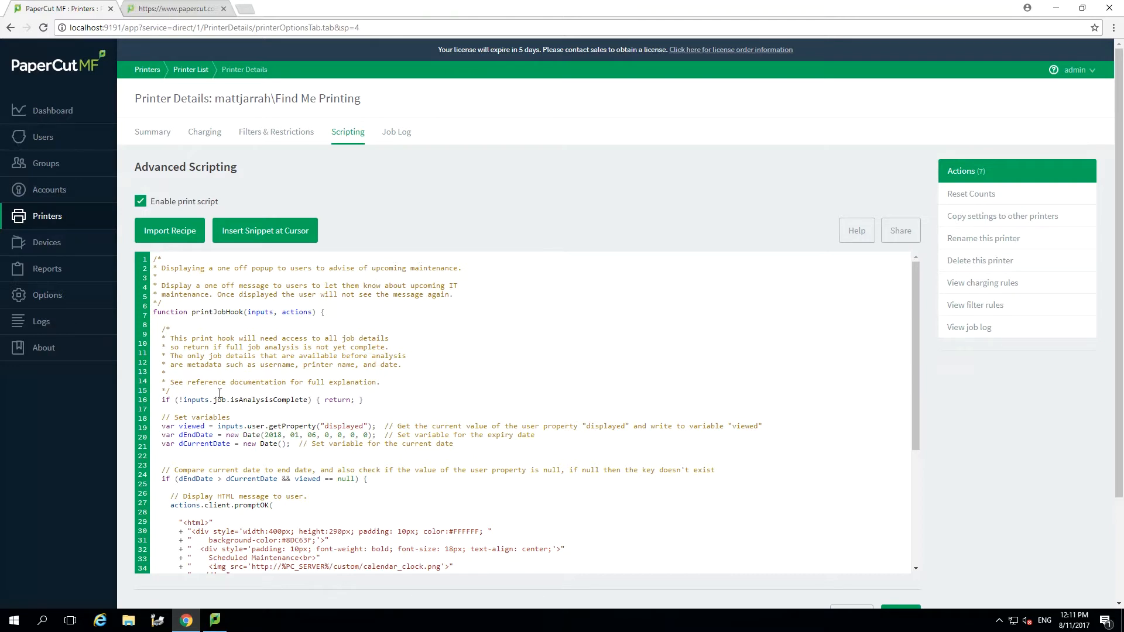
pyautogui.doubleClick(188, 416)
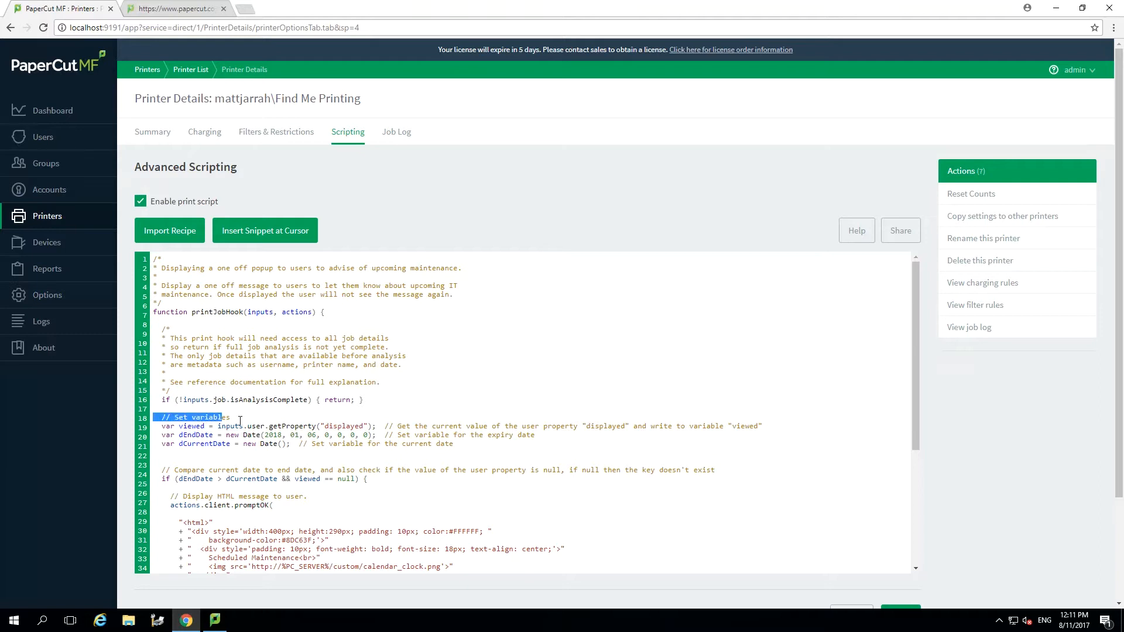
pyautogui.moveTo(230, 416); pyautogui.dragTo(453, 443)
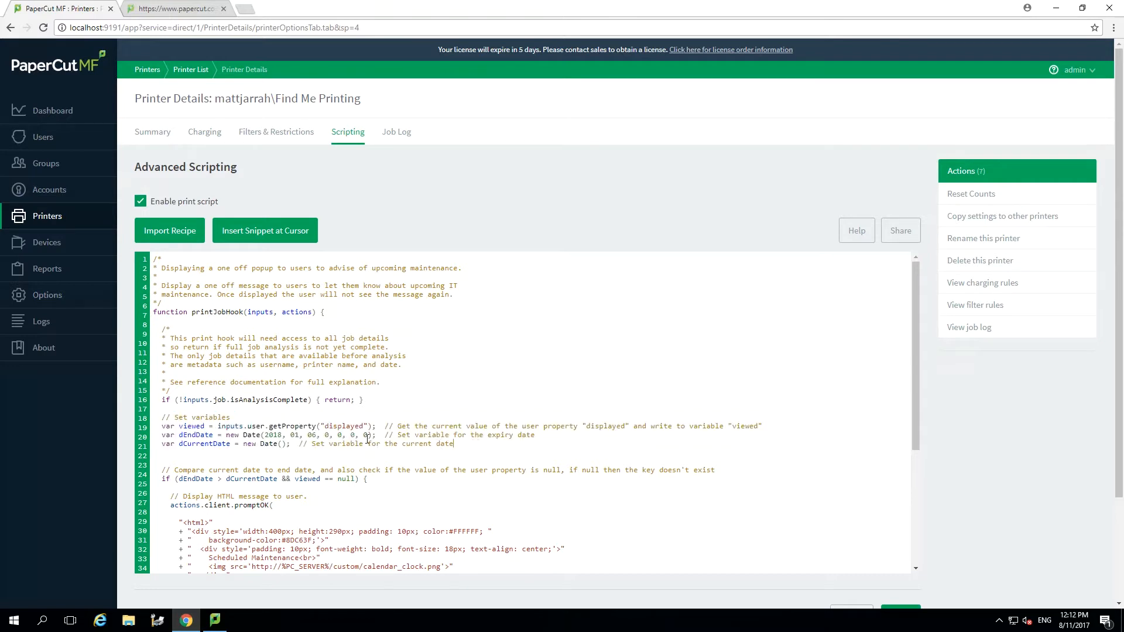
pyautogui.moveTo(159, 426); pyautogui.dragTo(376, 426)
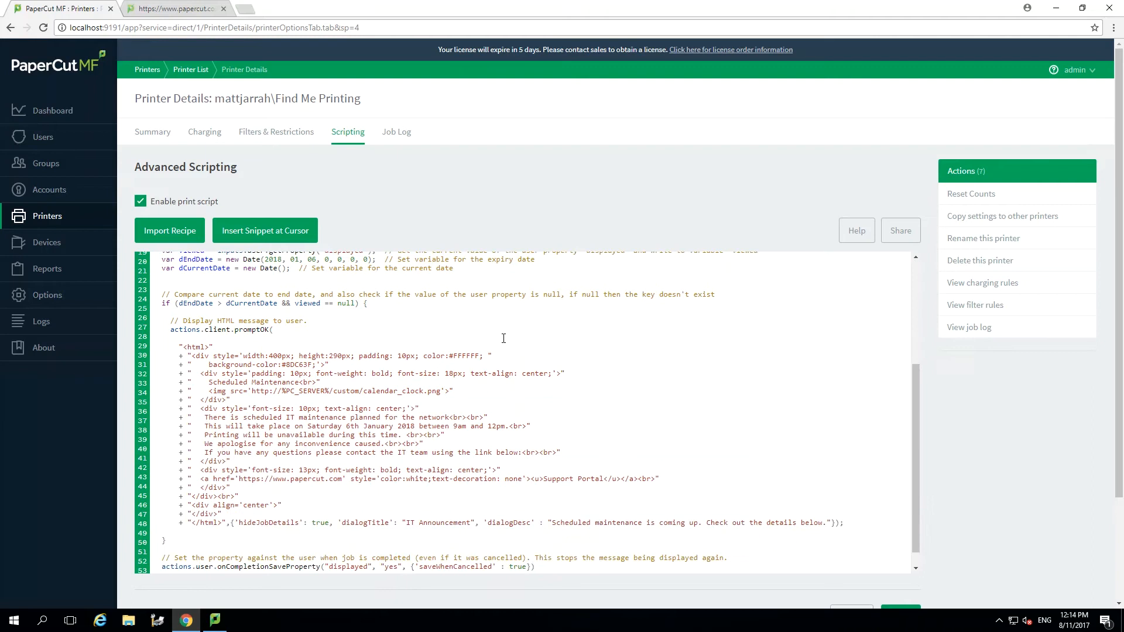
pyautogui.moveTo(197, 338)
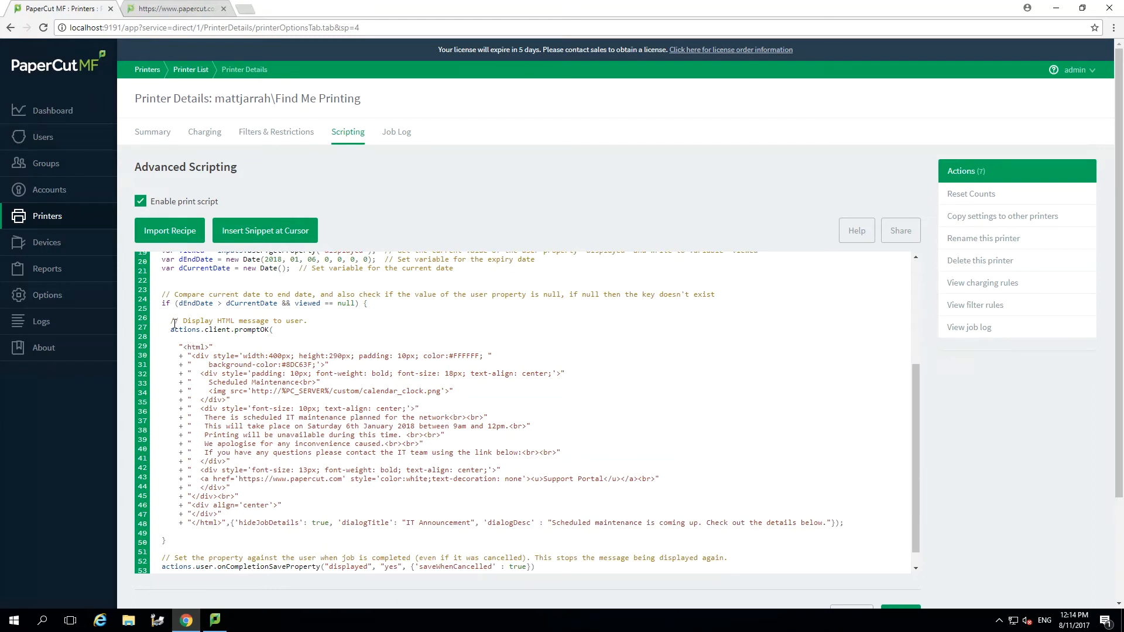
pyautogui.doubleClick(177, 330)
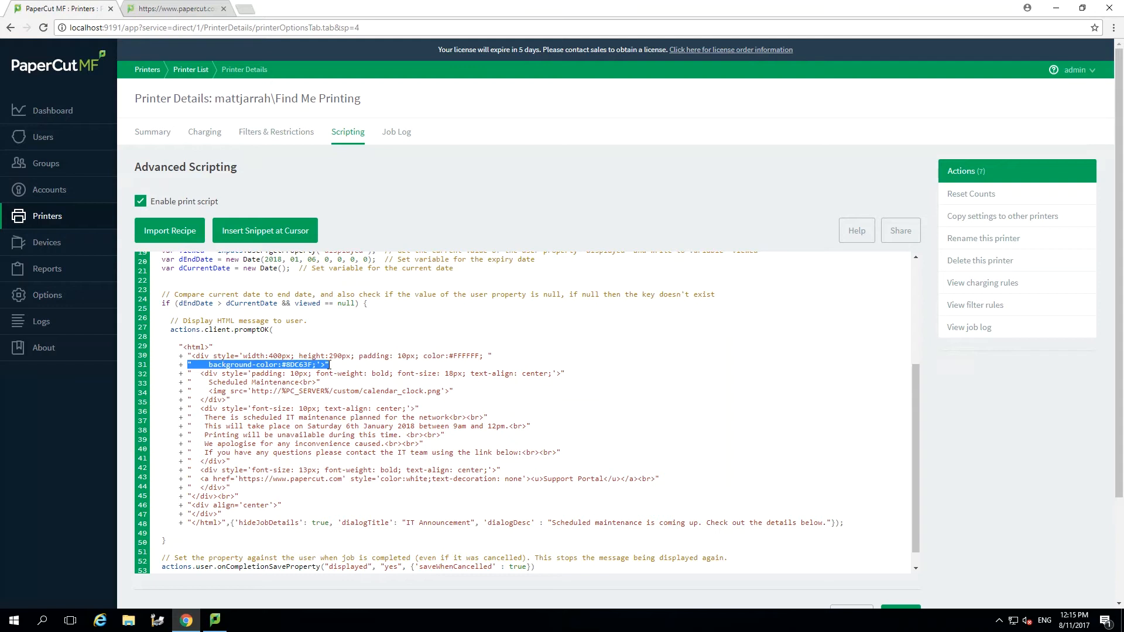
pyautogui.click(200, 373)
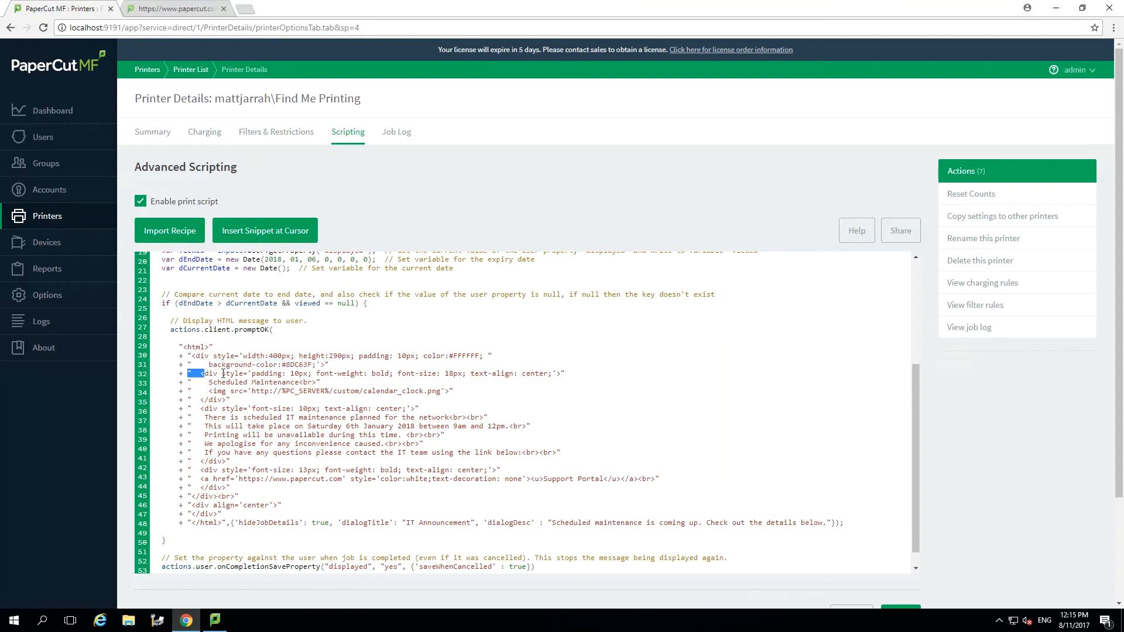
pyautogui.moveTo(200, 372); pyautogui.dragTo(566, 372)
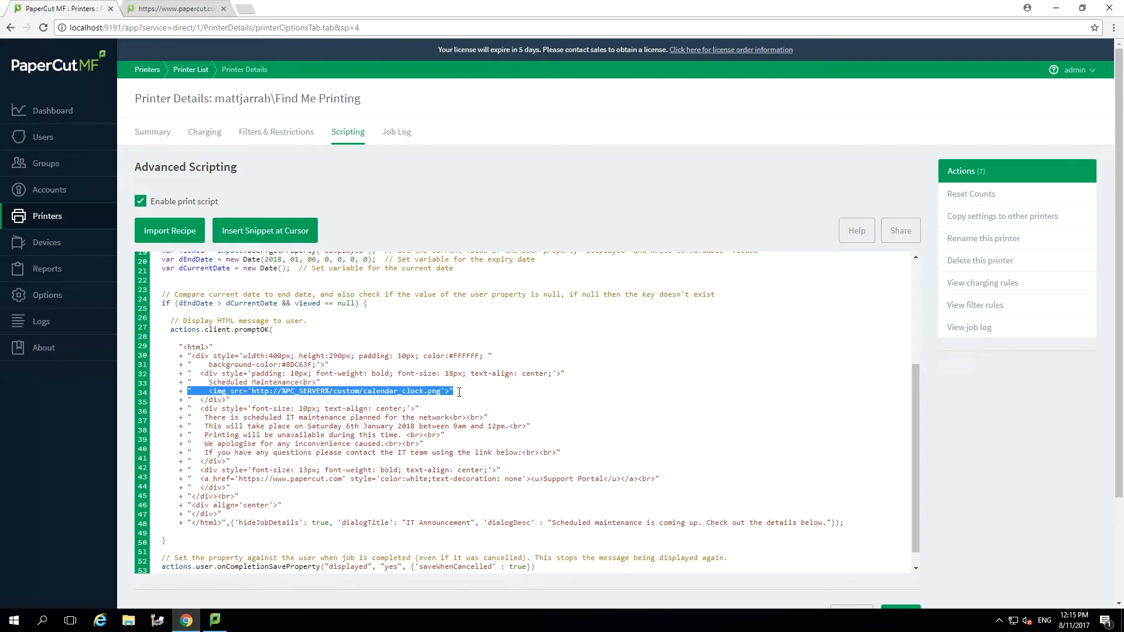
pyautogui.moveTo(206, 566)
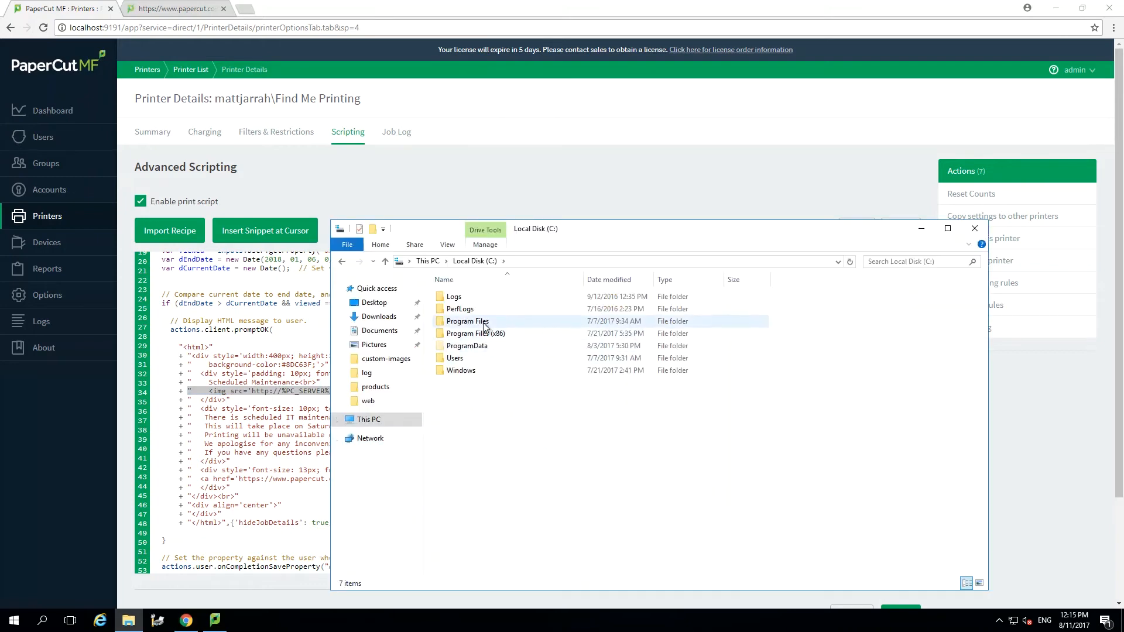
# Browse Program Files\PaperCut MF\server\custom\web to locate calendar_clock.png, then close Explorer
pyautogui.doubleClick(467, 321)
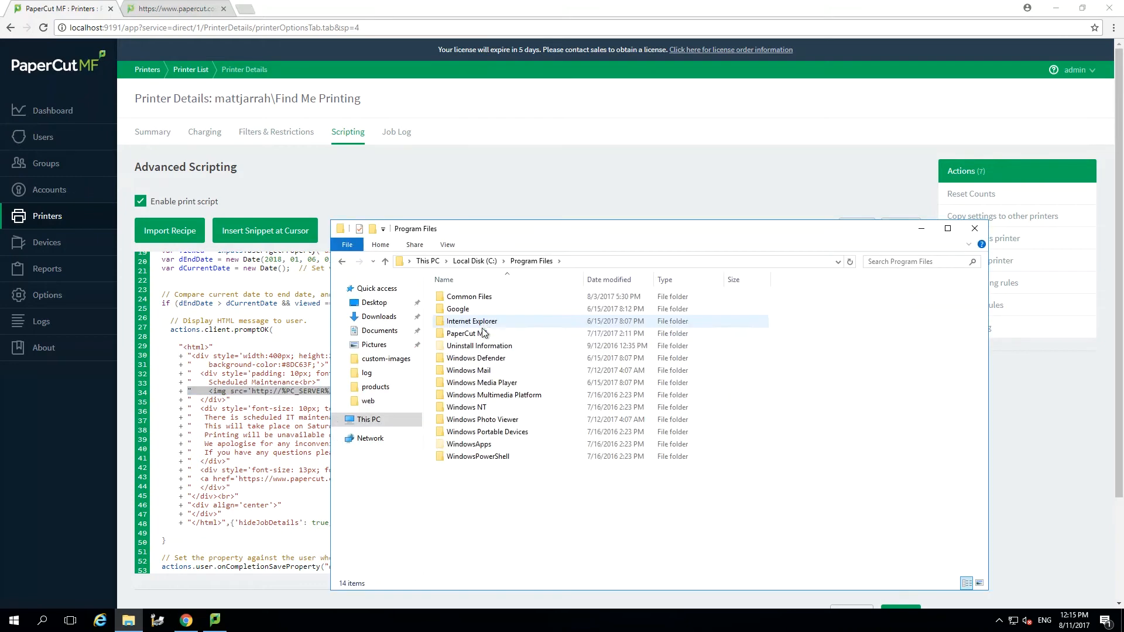
pyautogui.doubleClick(465, 334)
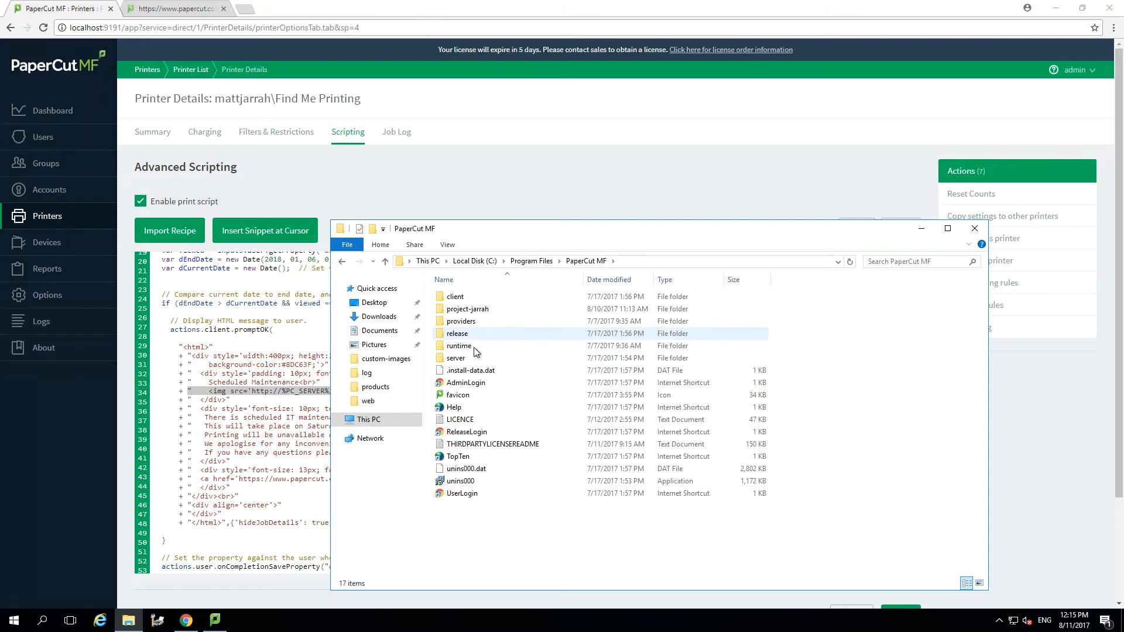
pyautogui.doubleClick(455, 358)
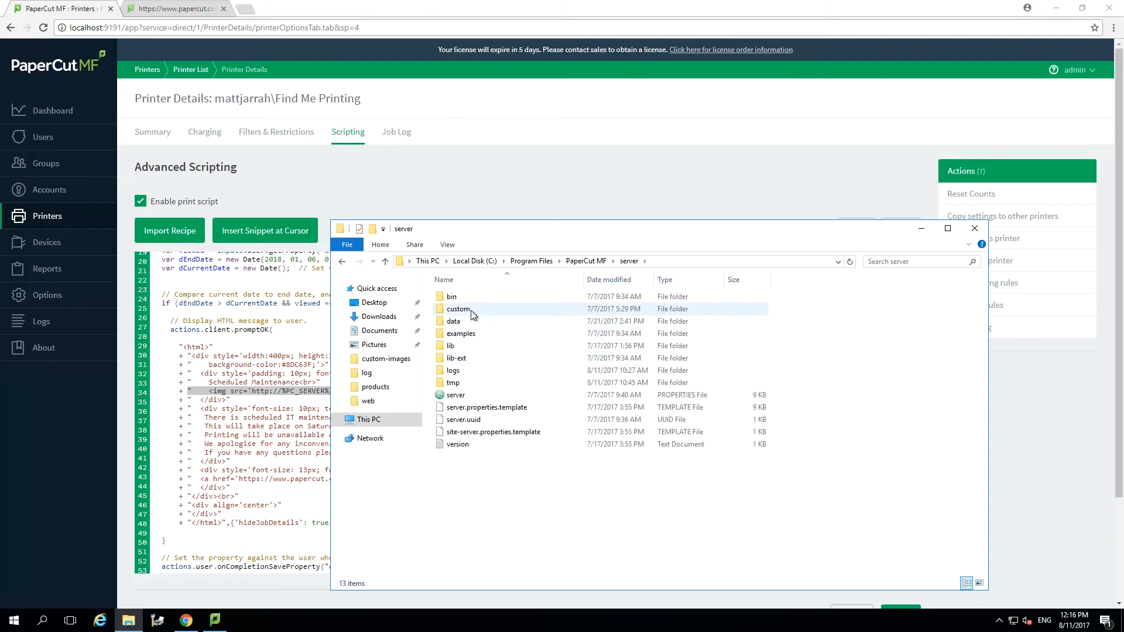
pyautogui.doubleClick(457, 308)
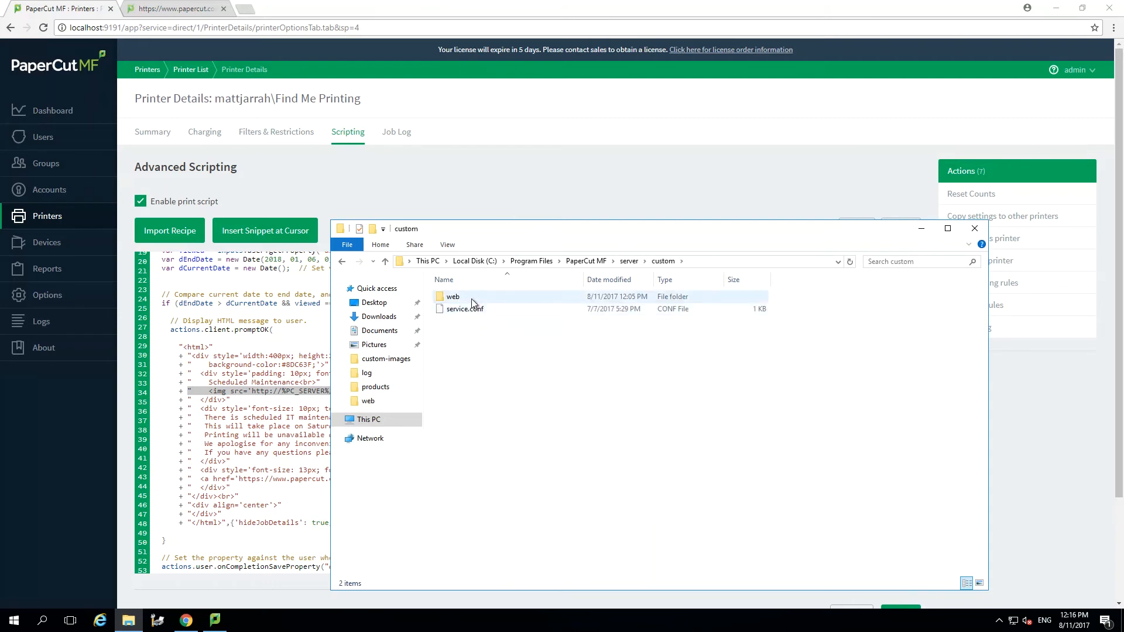
pyautogui.doubleClick(452, 296)
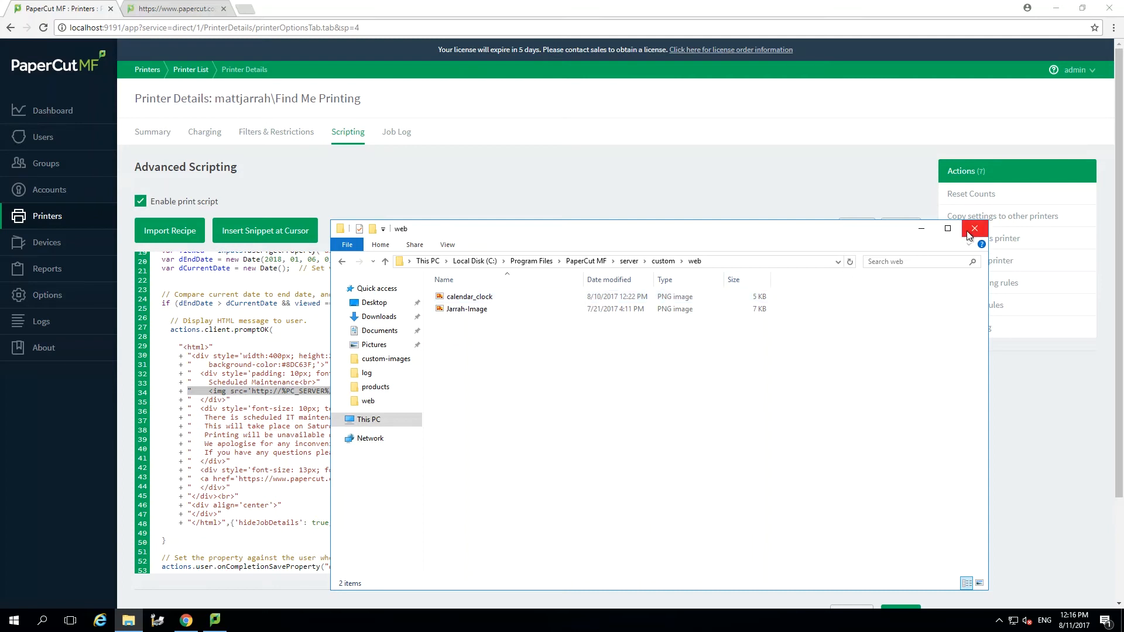
pyautogui.click(973, 228)
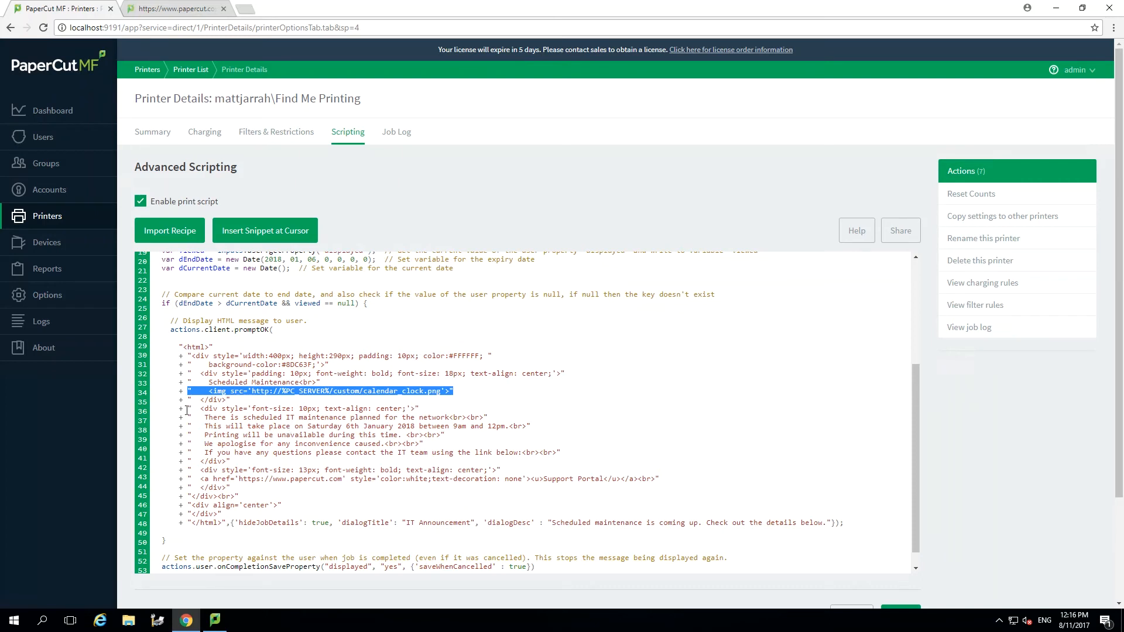
pyautogui.moveTo(193, 409); pyautogui.dragTo(279, 436)
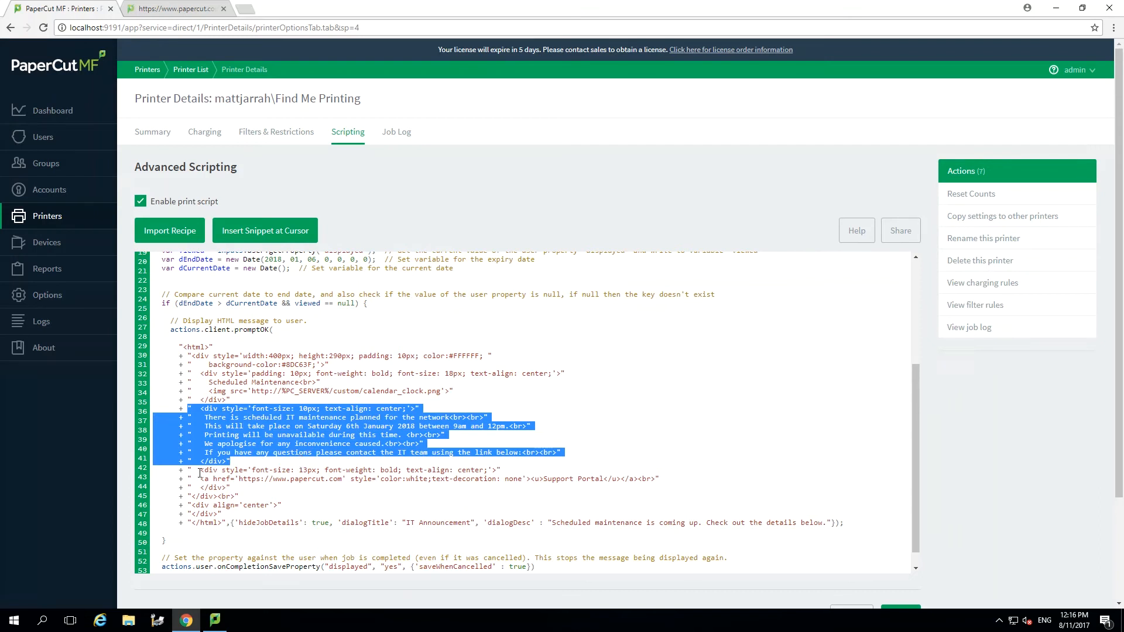
pyautogui.click(210, 469)
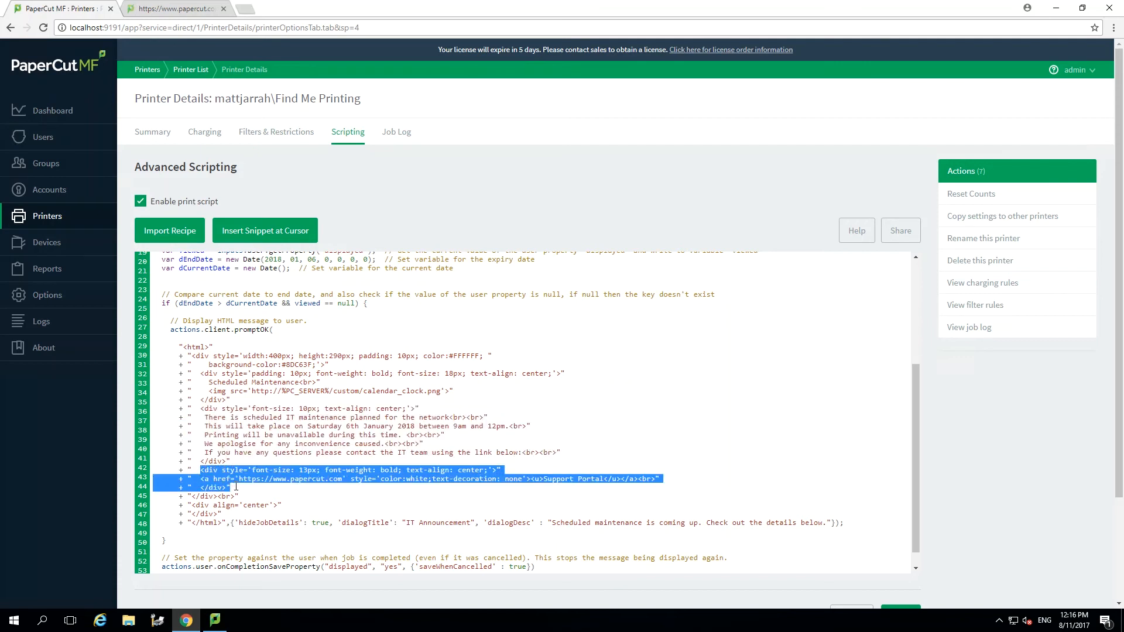
pyautogui.click(242, 478)
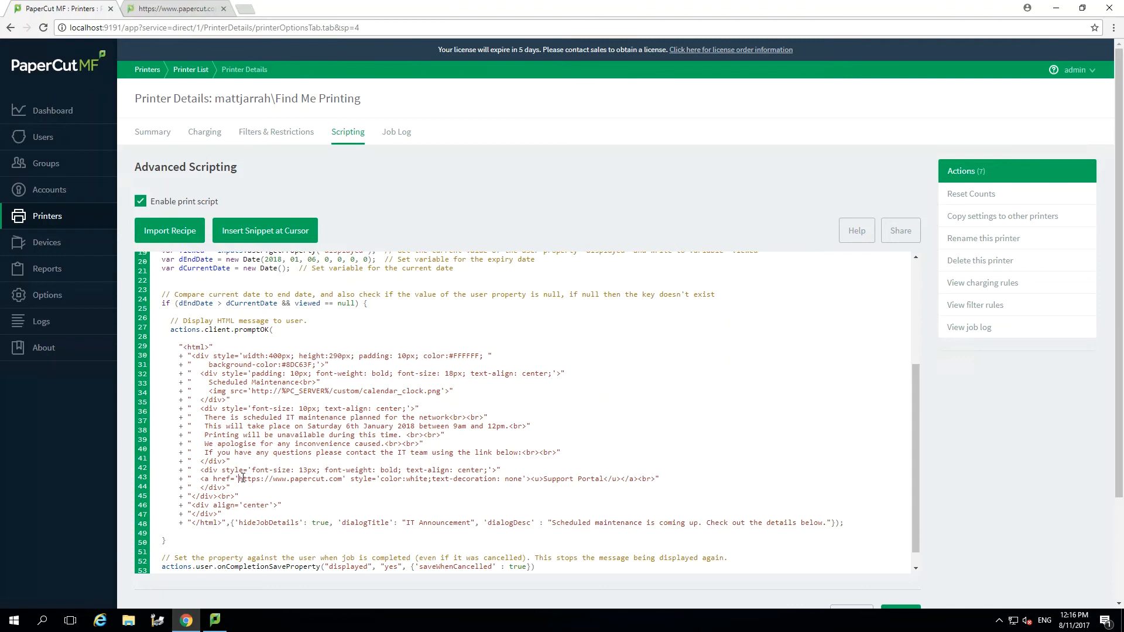
pyautogui.doubleClick(290, 479)
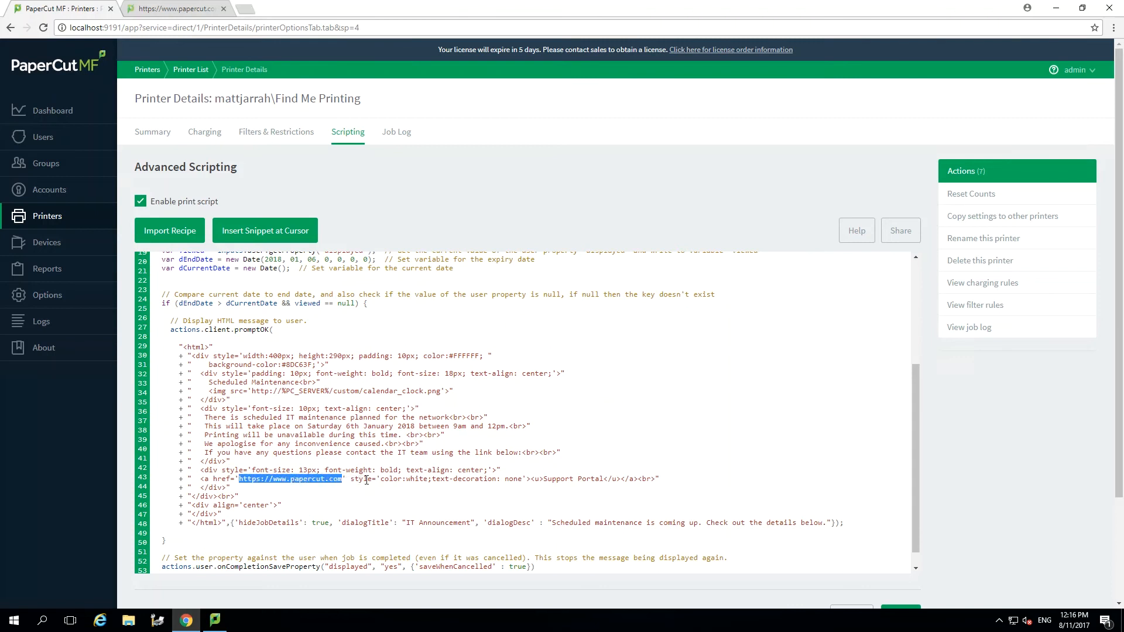
pyautogui.doubleClick(557, 479)
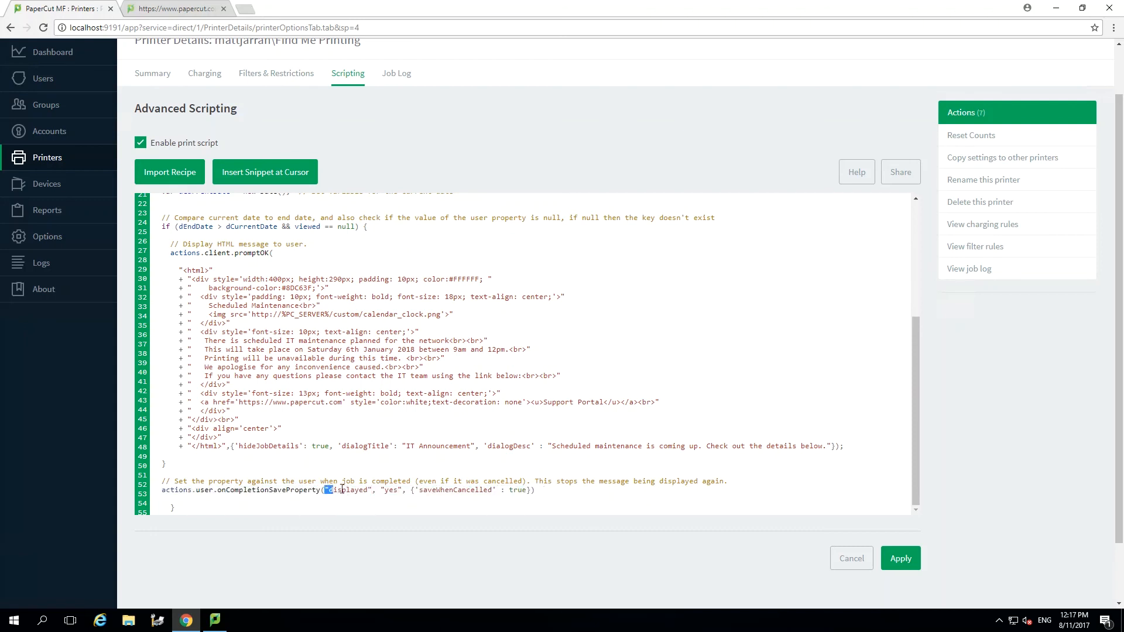
pyautogui.doubleClick(347, 491)
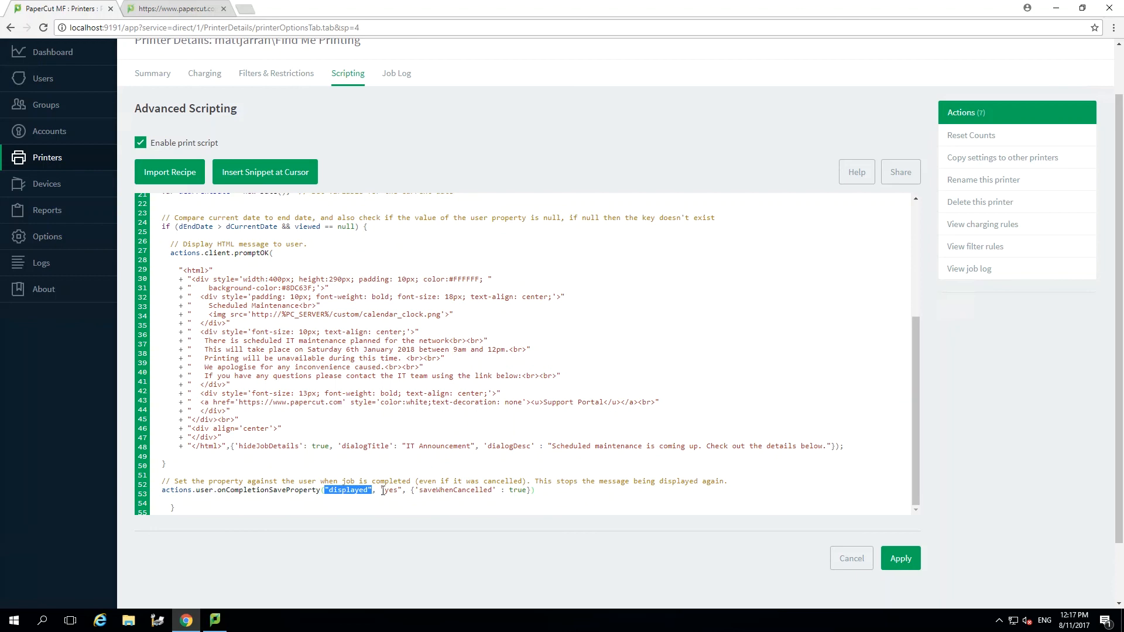